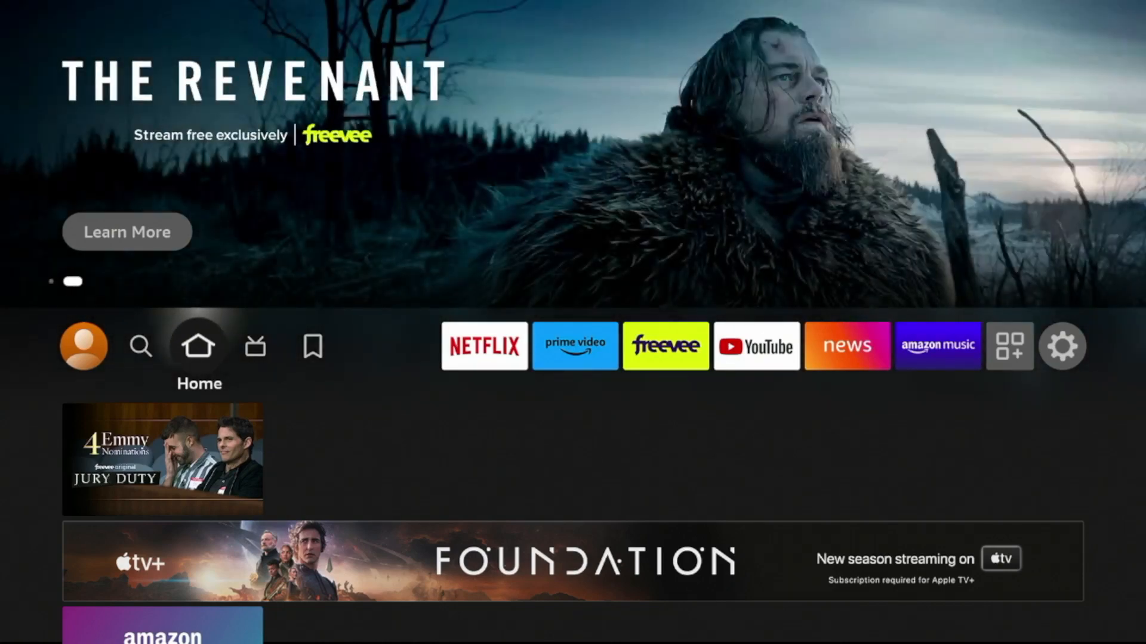
# Search Fire TV for 'Do' and choose the Downloader suggestion to list its results.
pyautogui.click(141, 346)
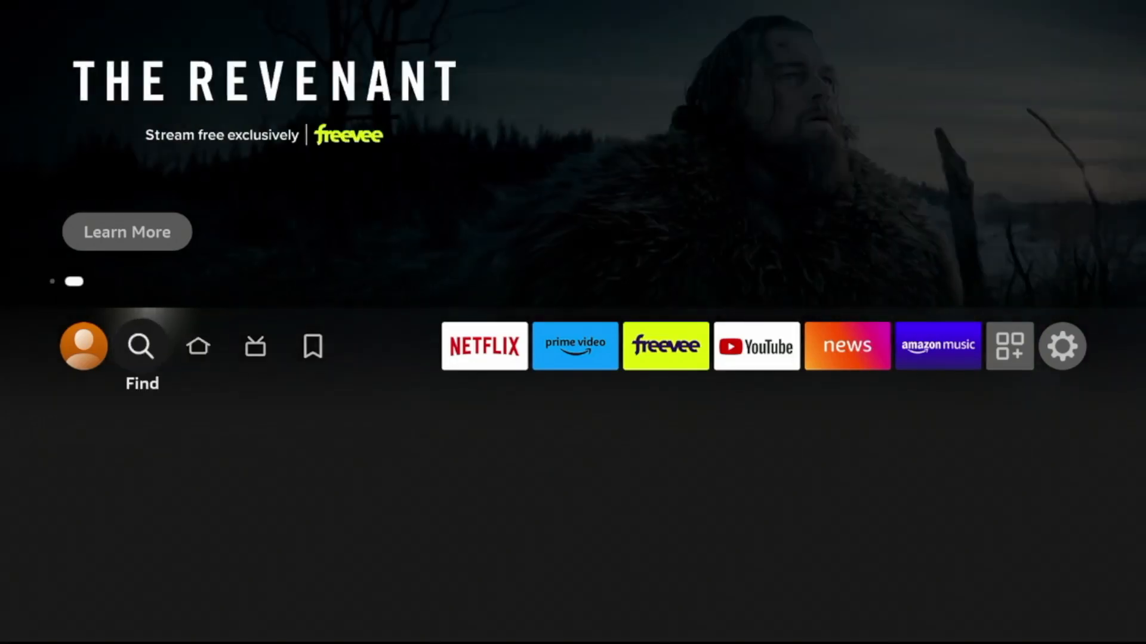
pyautogui.click(141, 346)
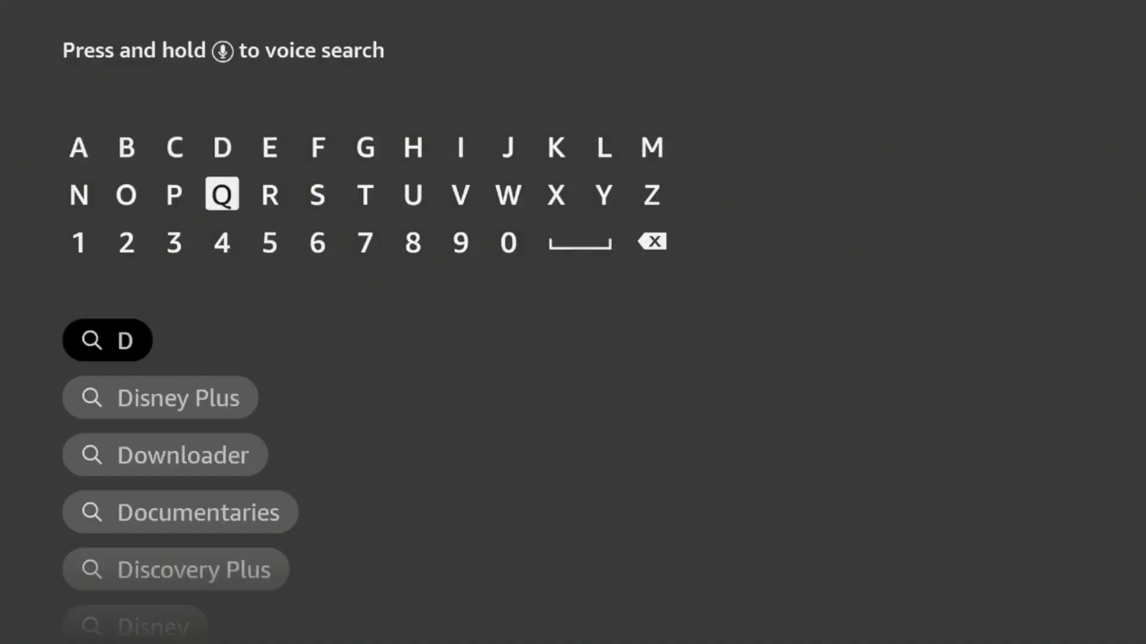
pyautogui.click(126, 194)
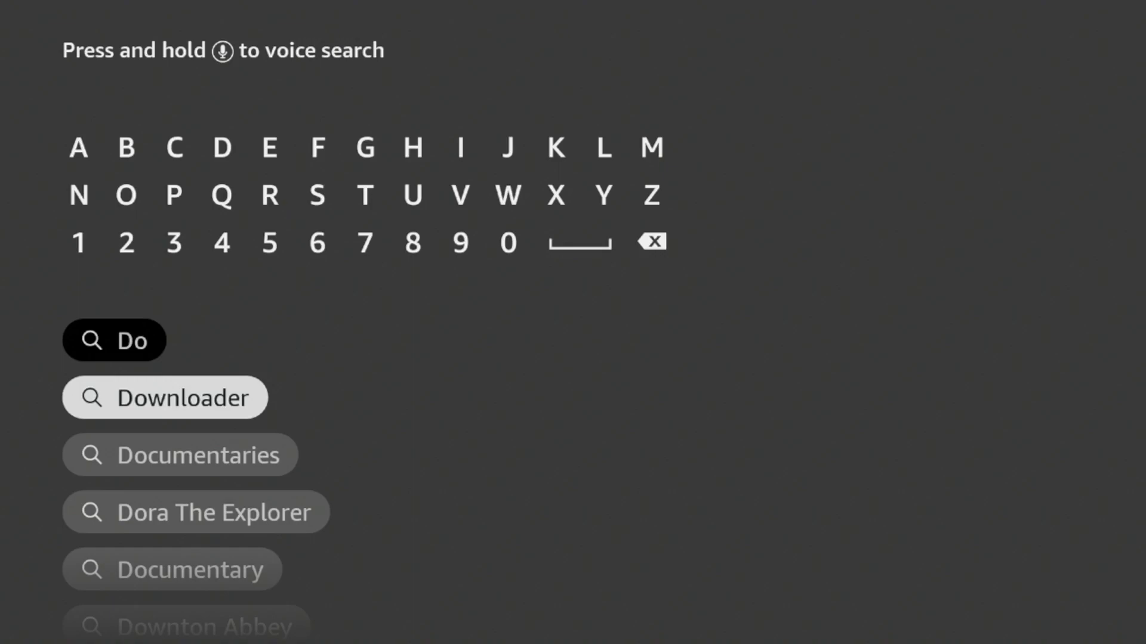
pyautogui.click(165, 398)
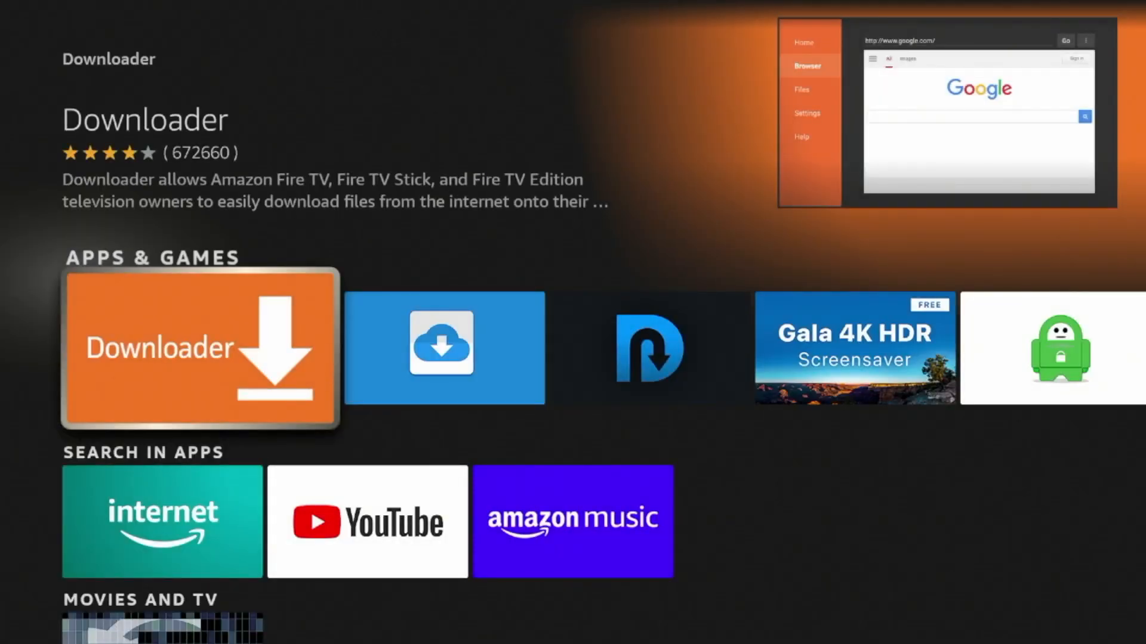
# Download and install Downloader from its app page.
pyautogui.click(200, 348)
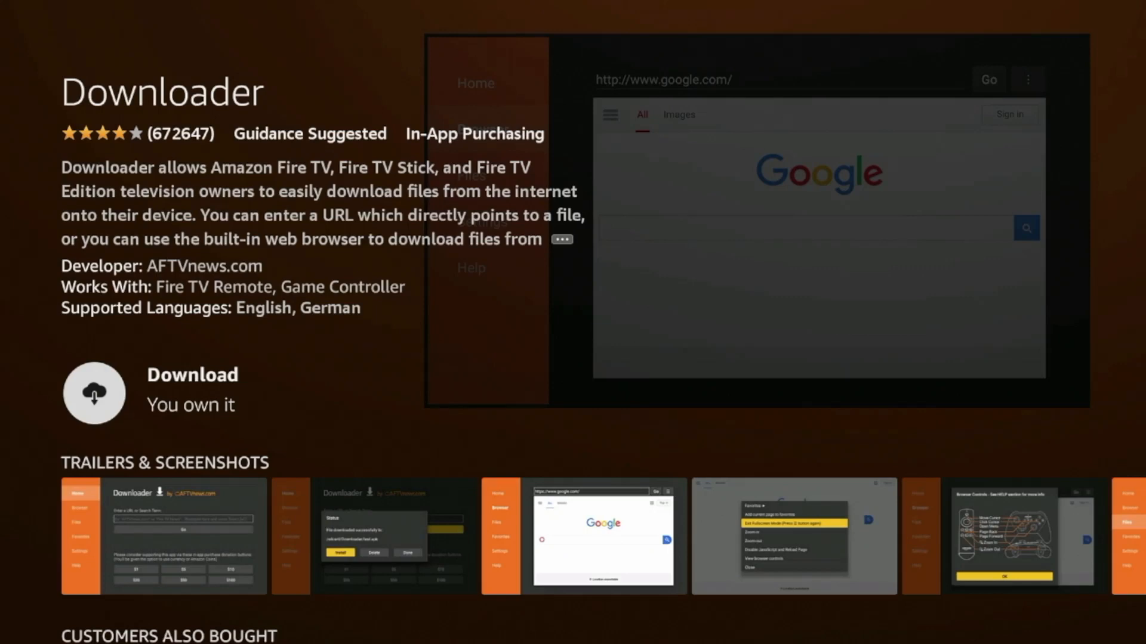
pyautogui.click(93, 393)
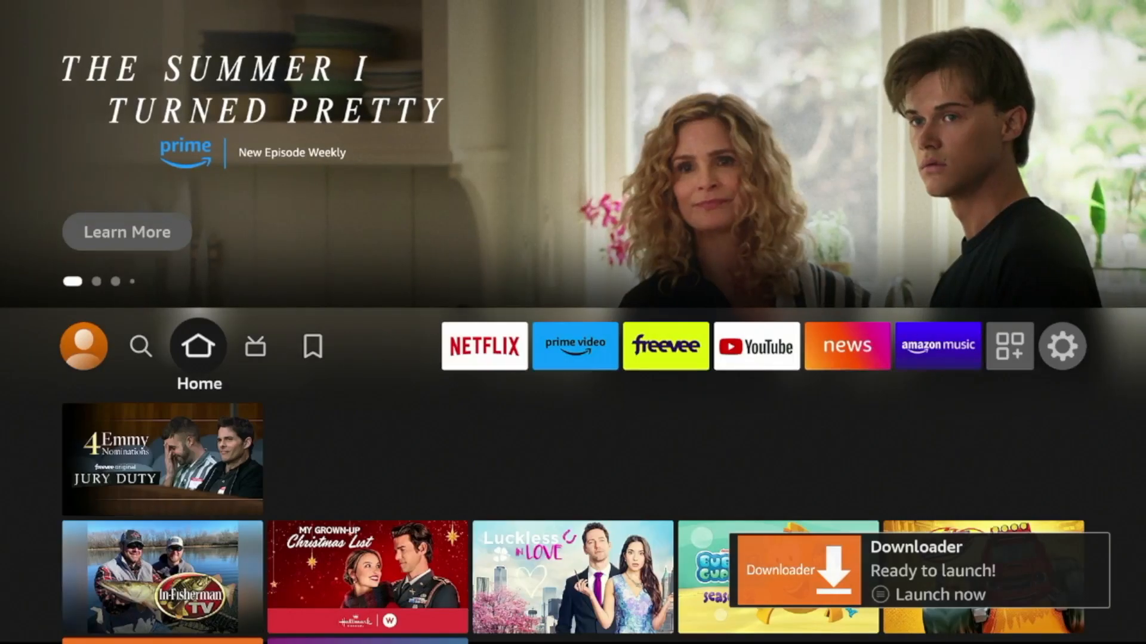
# Enable Apps from Unknown Sources under My Fire TV > Developer options and confirm the warning.
pyautogui.click(1062, 346)
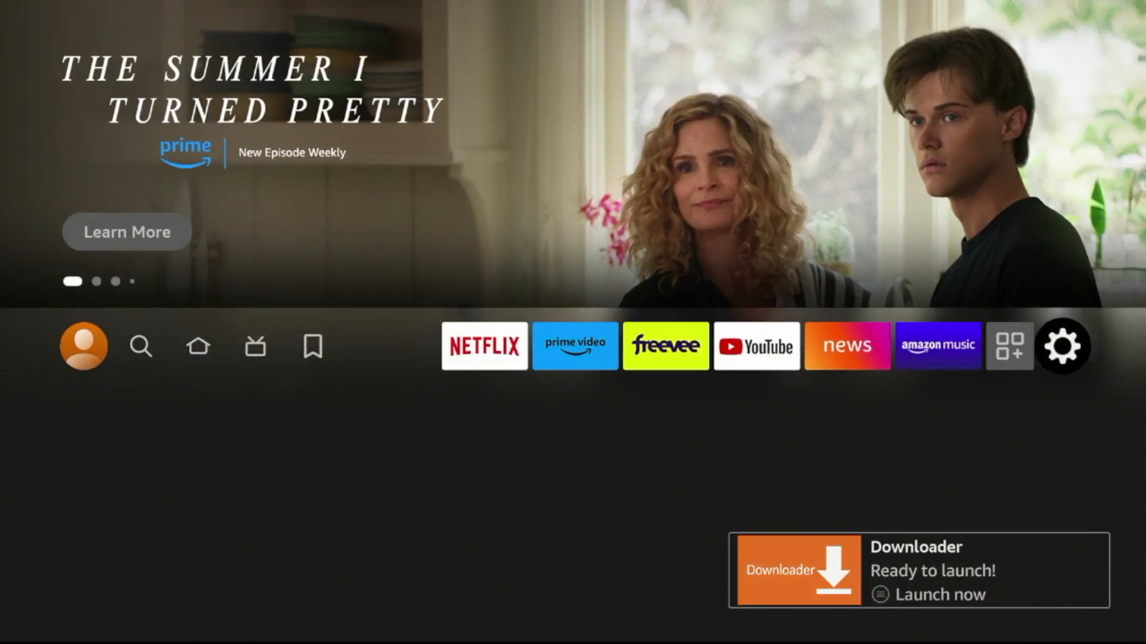
pyautogui.click(1061, 346)
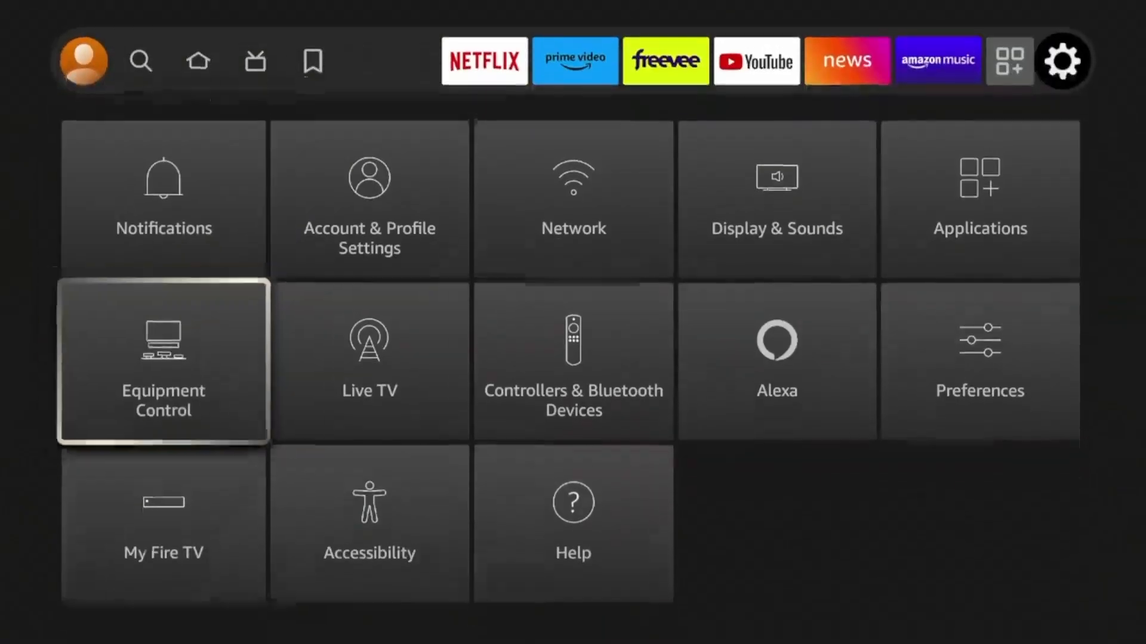
pyautogui.press('Down')
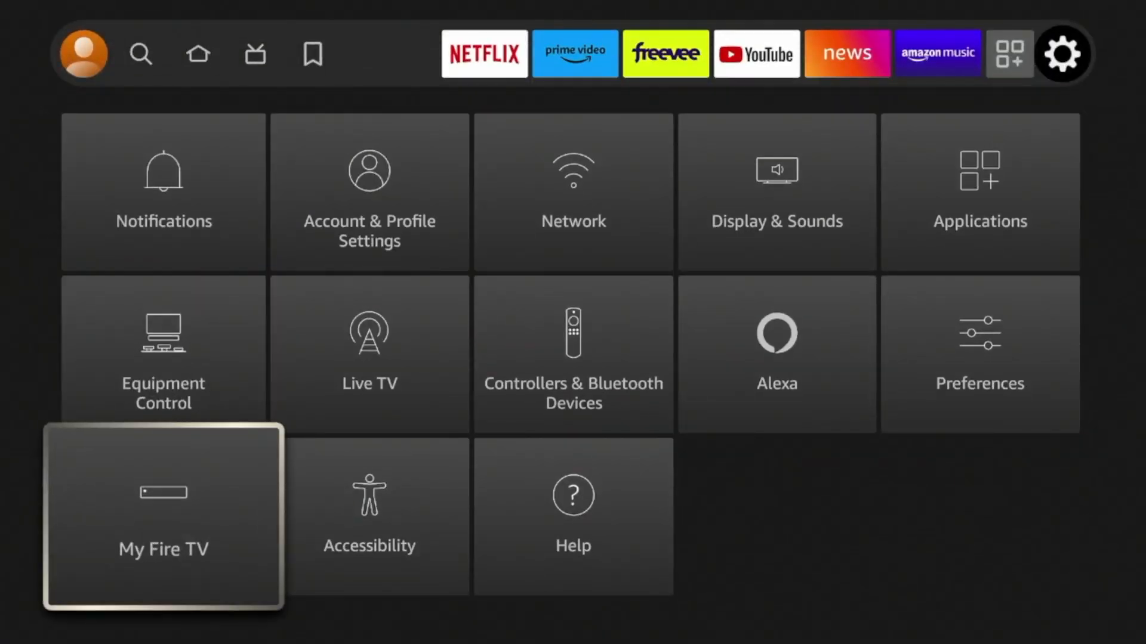
pyautogui.click(164, 515)
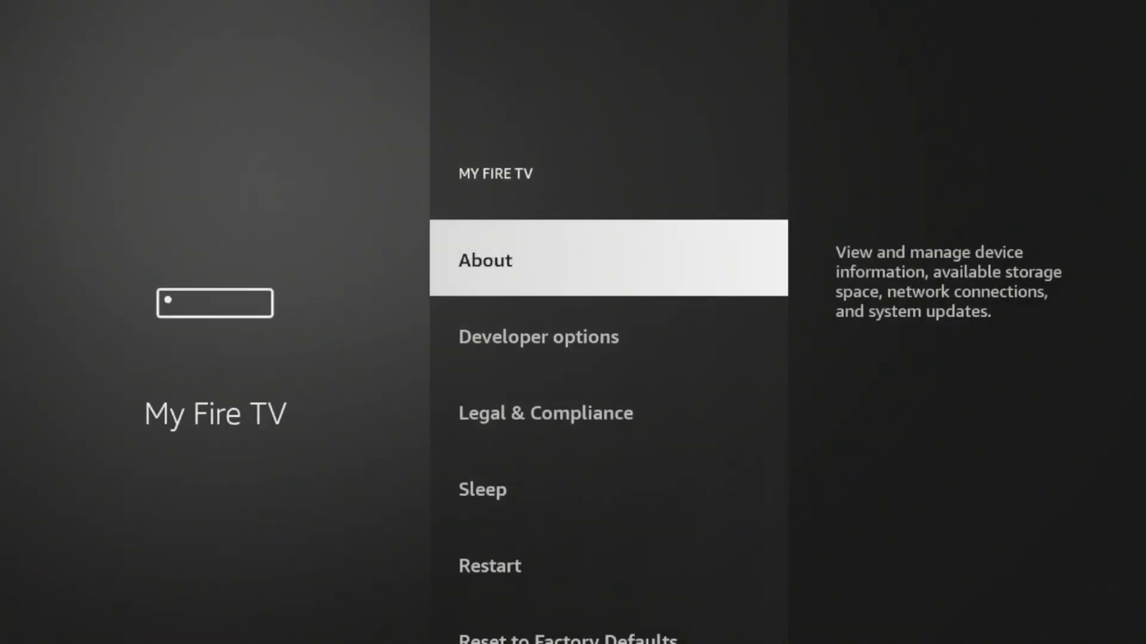
pyautogui.click(484, 259)
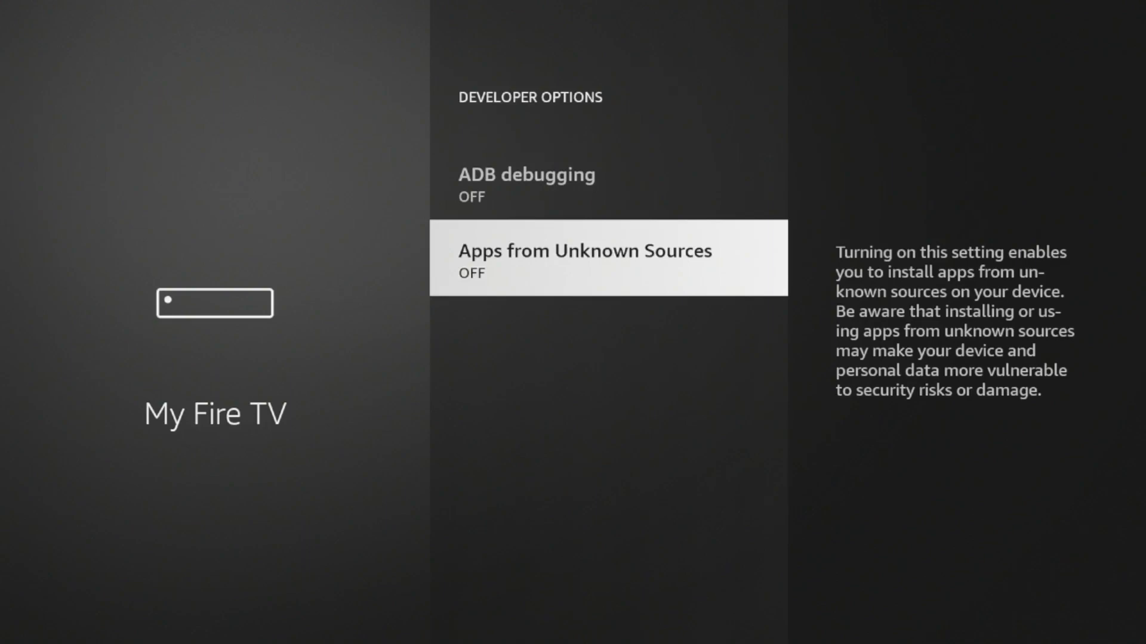
pyautogui.click(607, 257)
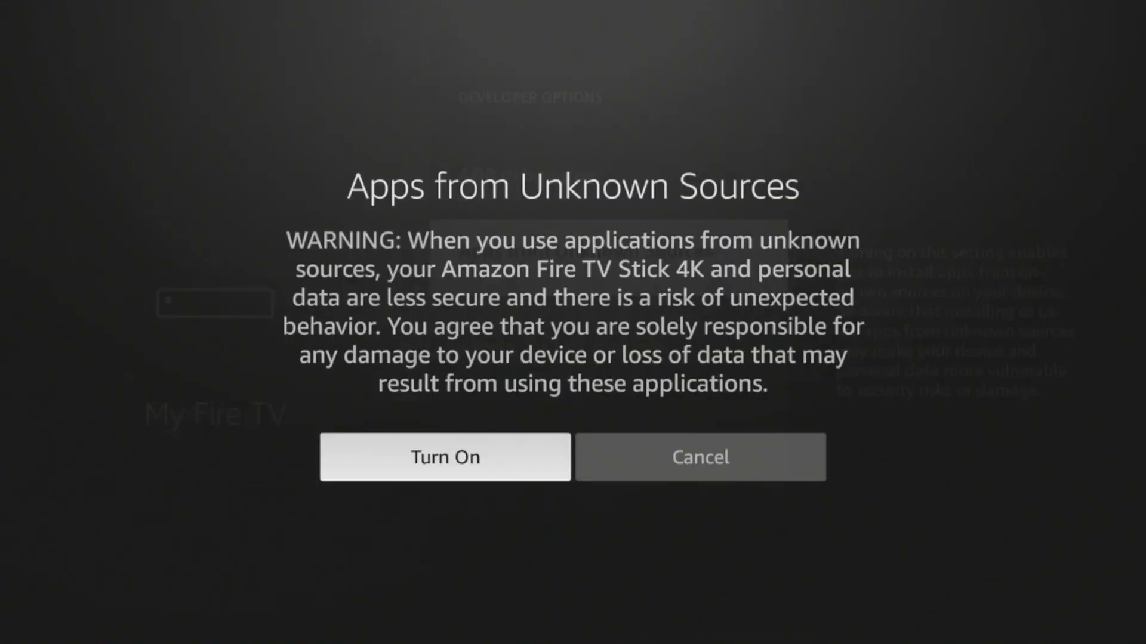
pyautogui.click(444, 457)
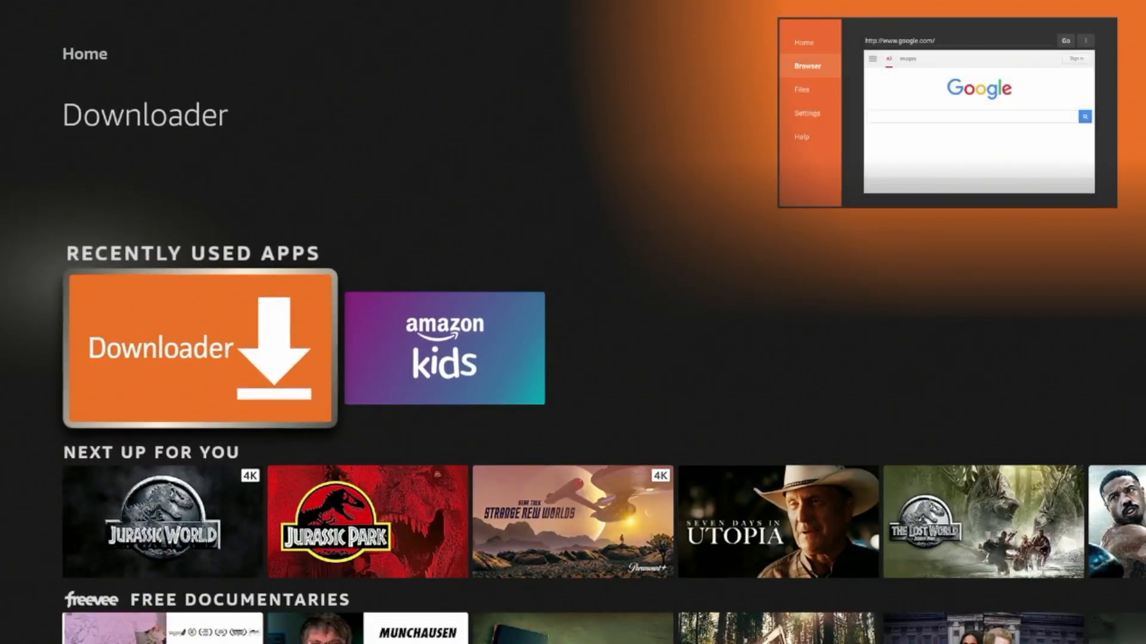
# Launch Downloader, allow file access and dismiss the Quick Start Guide.
pyautogui.click(199, 347)
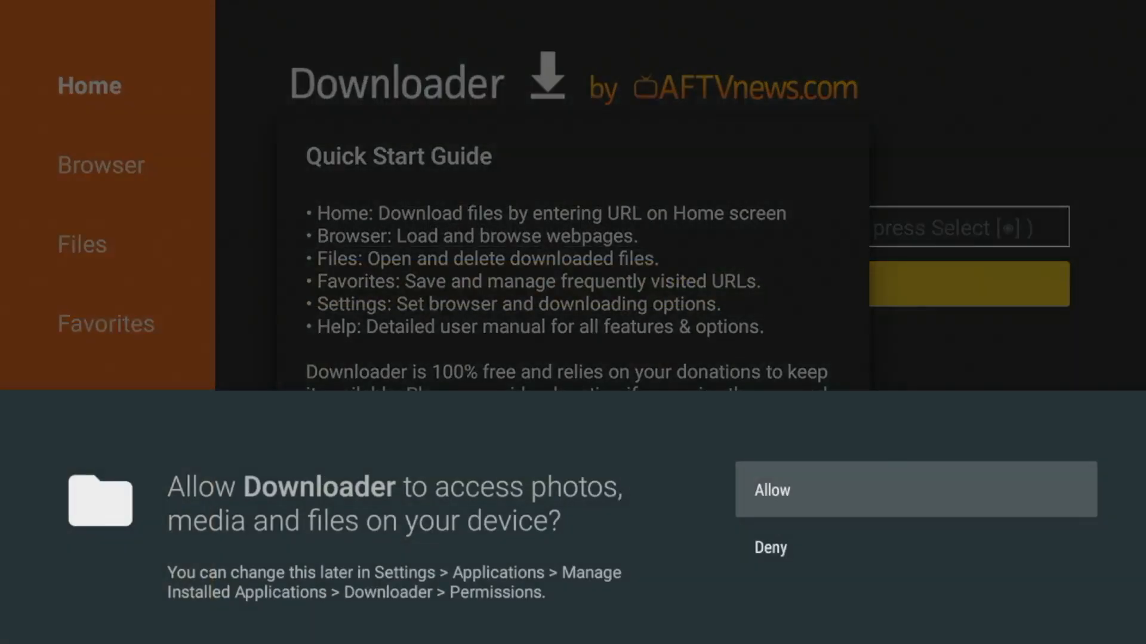
pyautogui.click(915, 490)
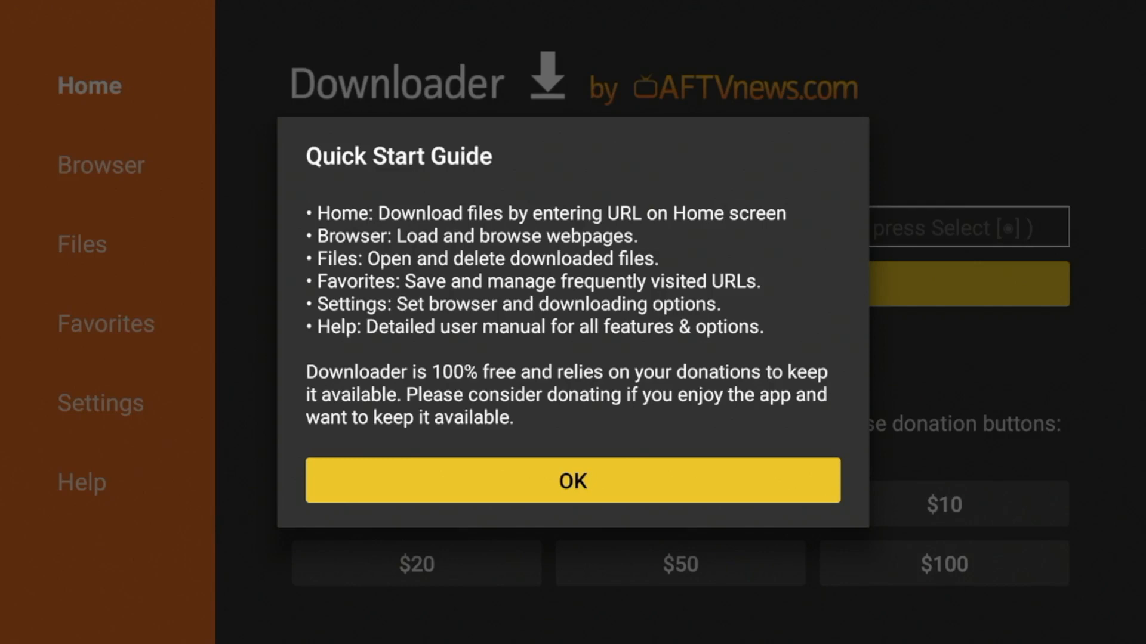
pyautogui.click(571, 481)
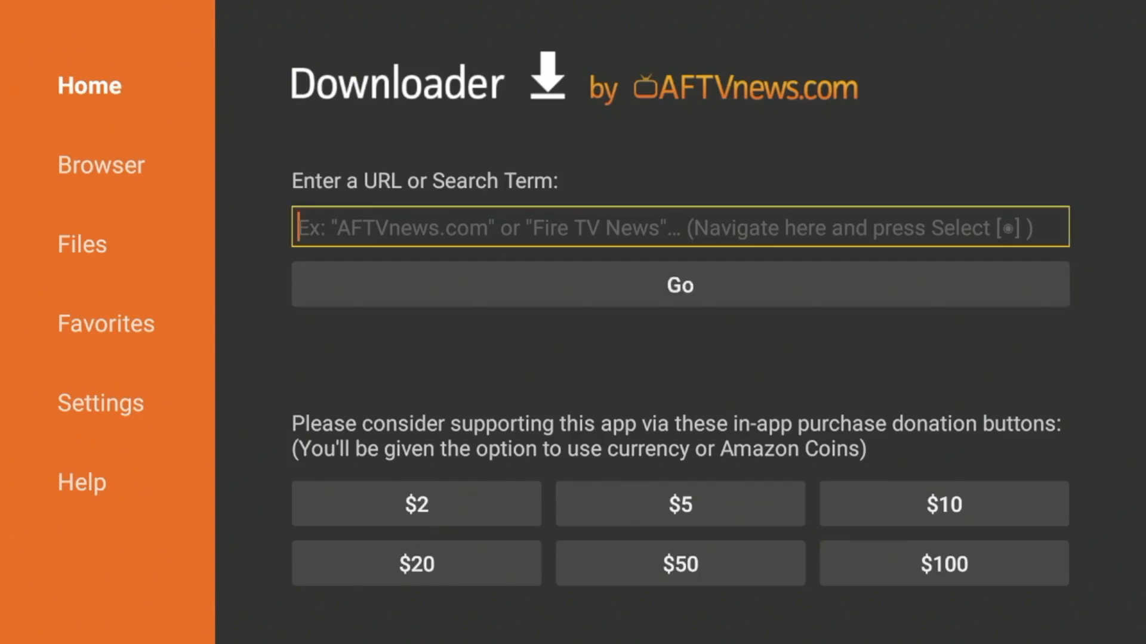
# Enter code 298344 in the URL field and load the IPTV WIRE Quick Links page.
pyautogui.click(681, 227)
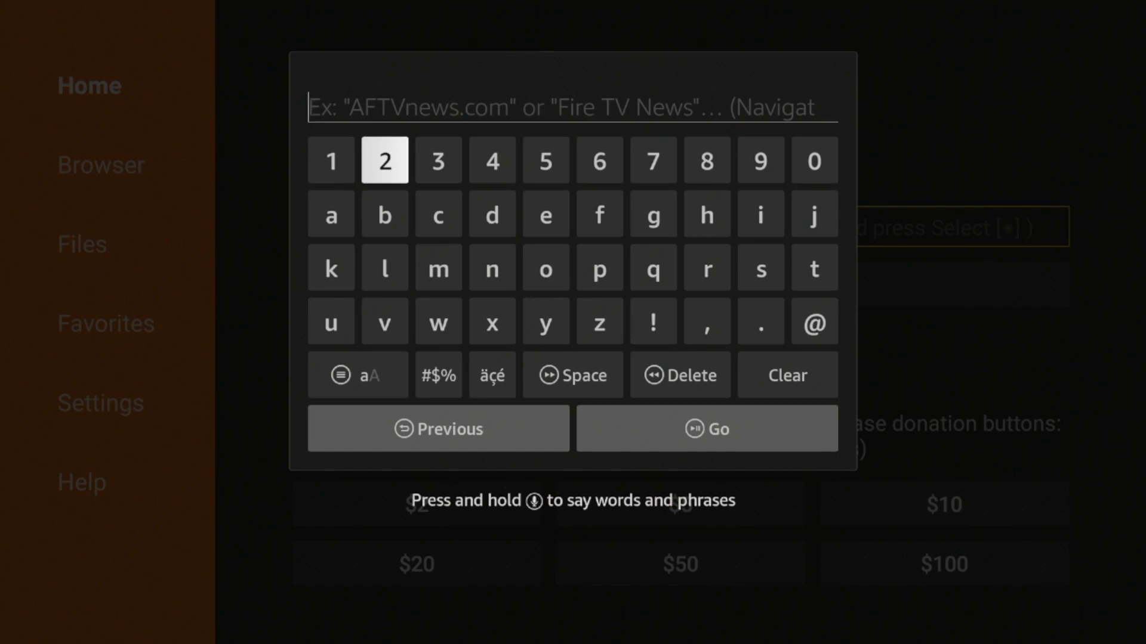
pyautogui.click(384, 161)
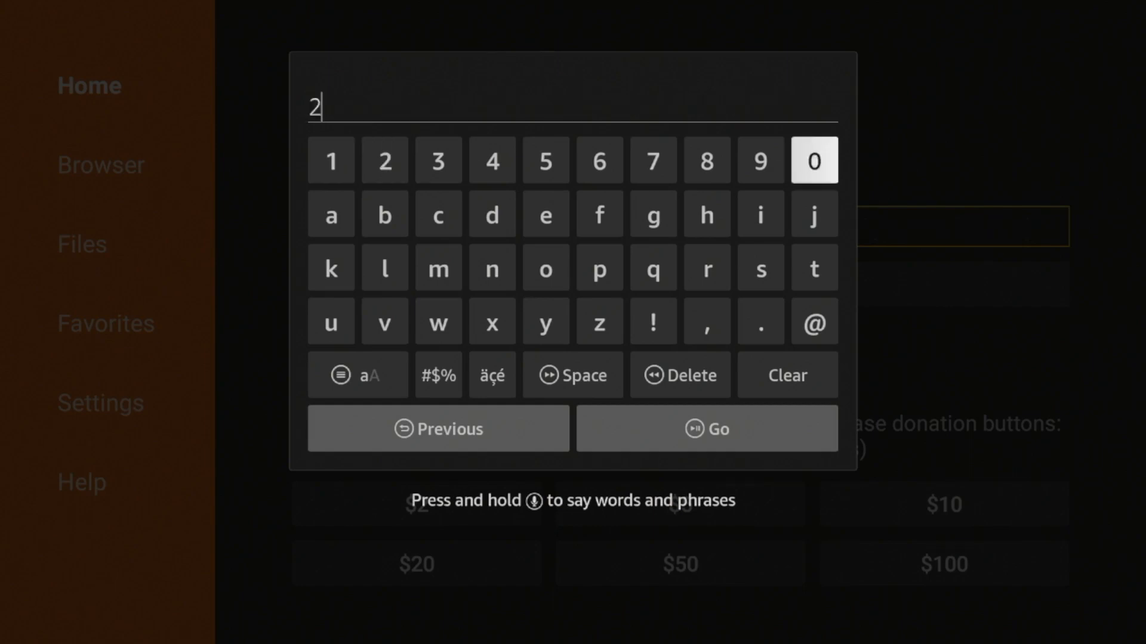
pyautogui.click(438, 161)
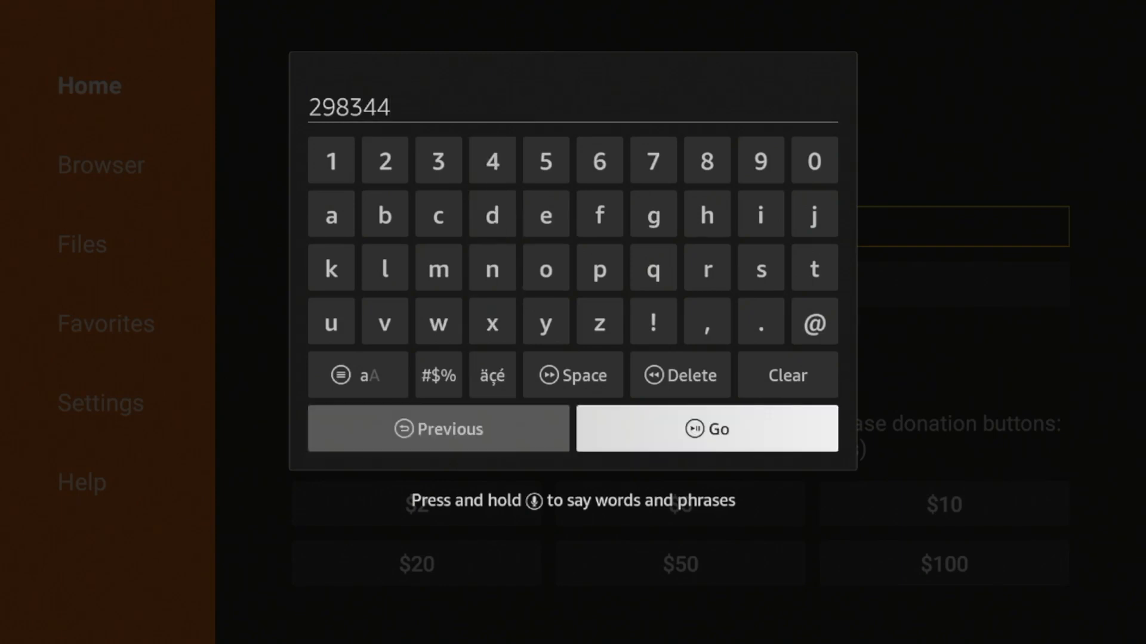
pyautogui.click(705, 429)
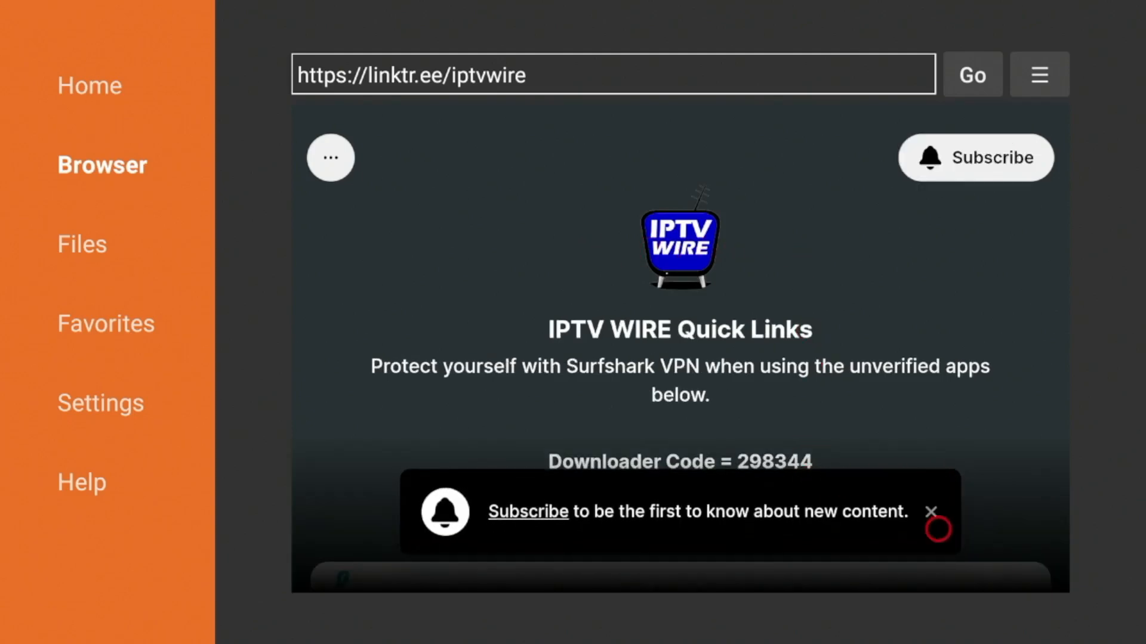
# Save the linktr.ee/iptvwire page as a Downloader favorite and return to the page.
pyautogui.click(931, 510)
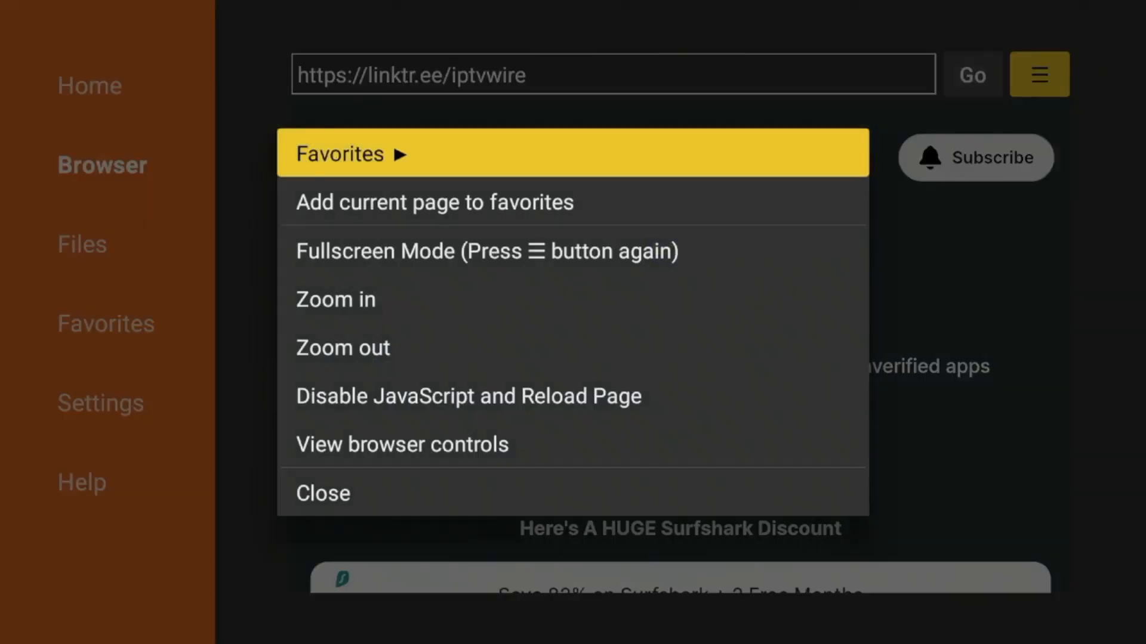
pyautogui.press('Down')
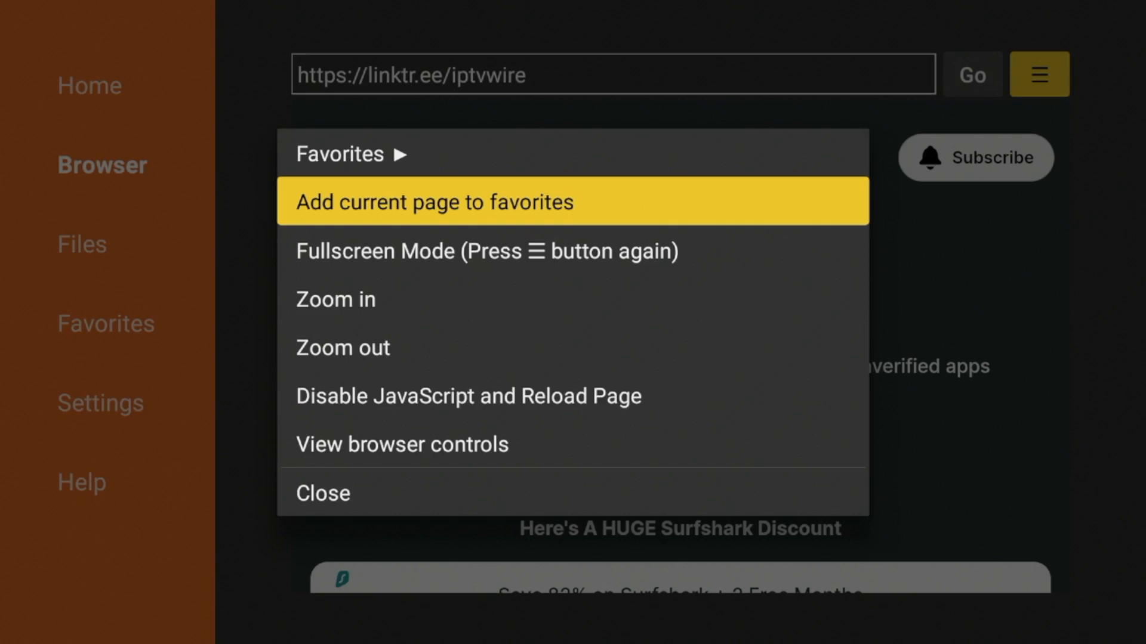
pyautogui.click(433, 202)
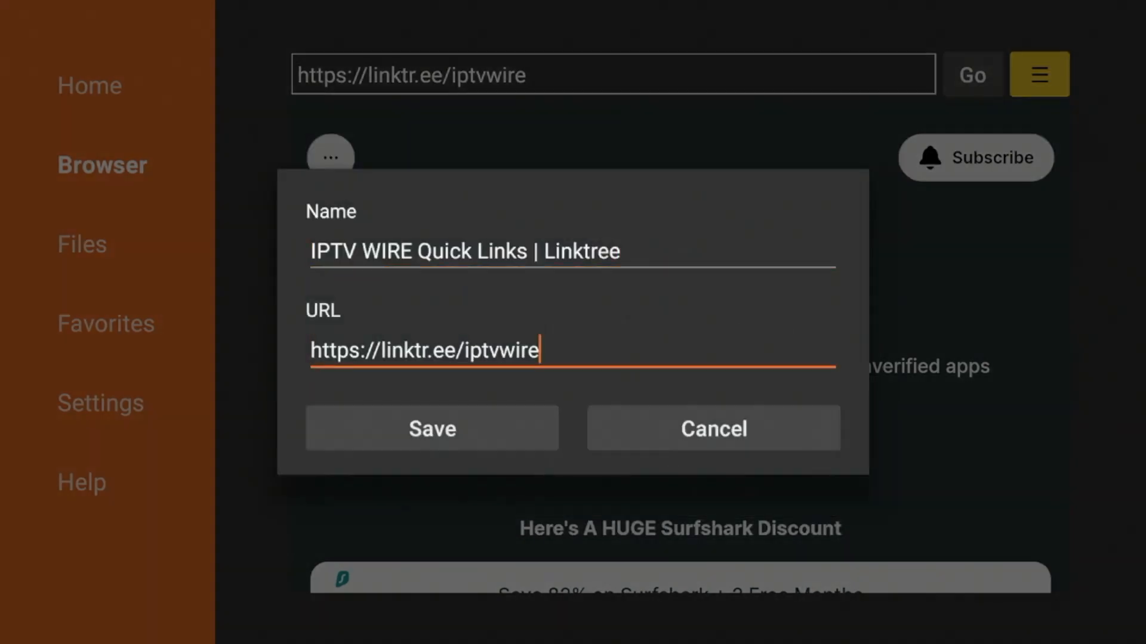
pyautogui.click(431, 428)
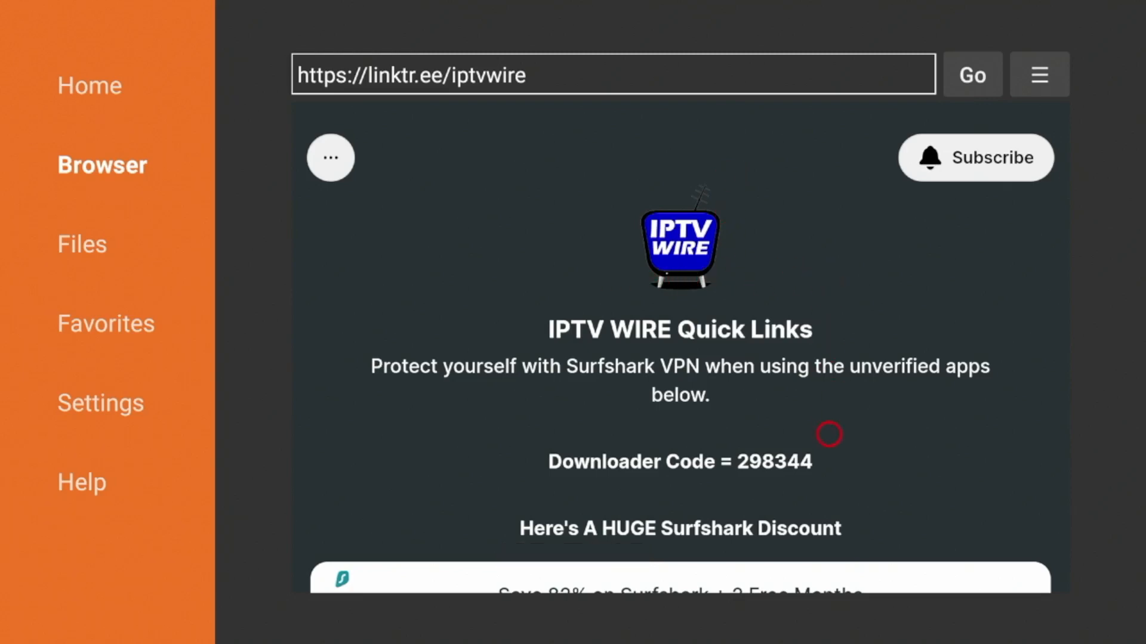
# Scroll down the Quick Links page to the Kodi Media Center download links.
pyautogui.scroll(-3)
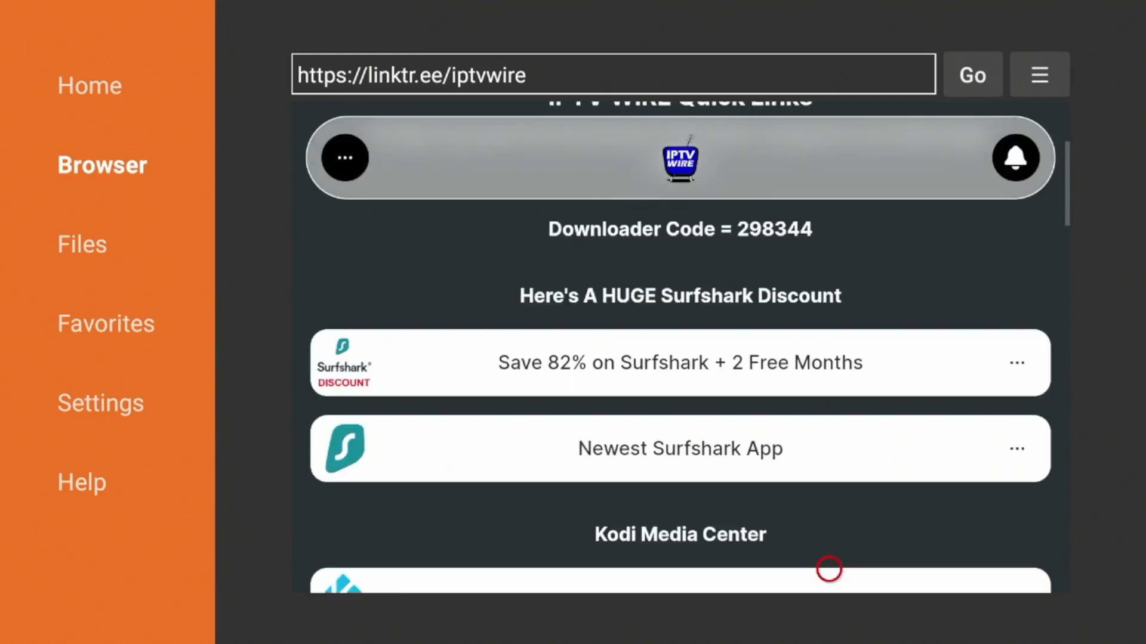
pyautogui.scroll(-3)
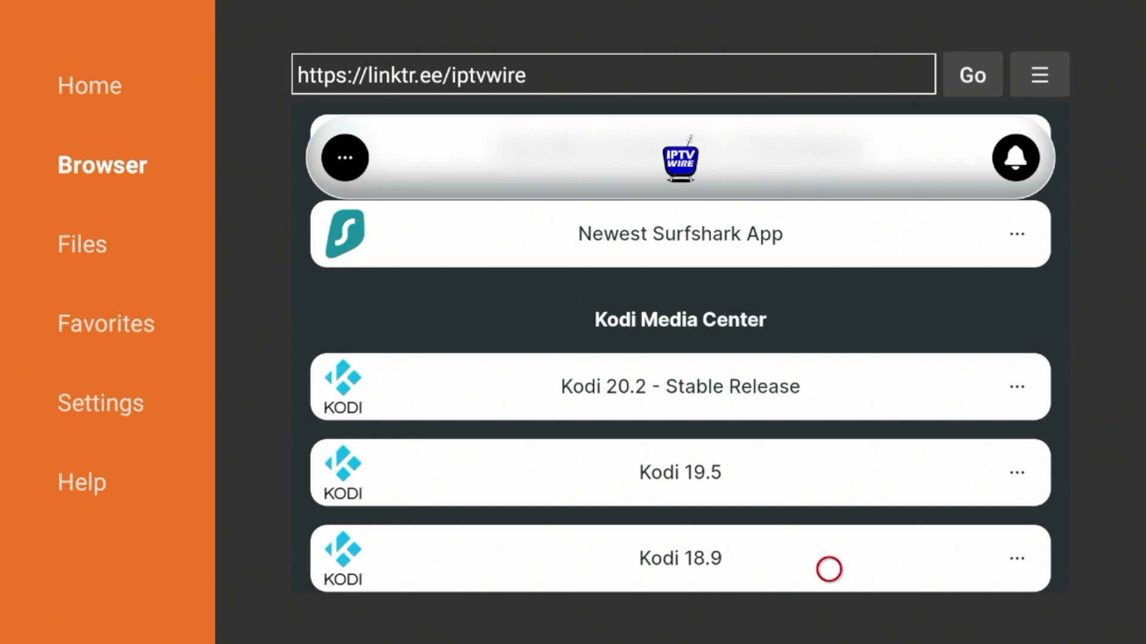
pyautogui.scroll(-3)
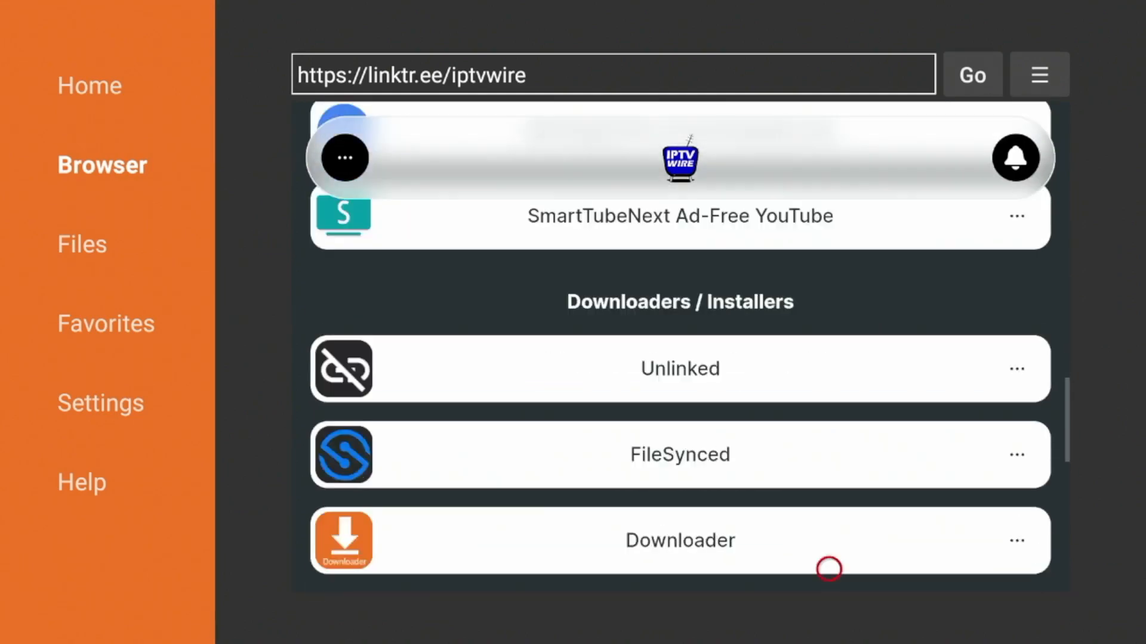
pyautogui.scroll(-3)
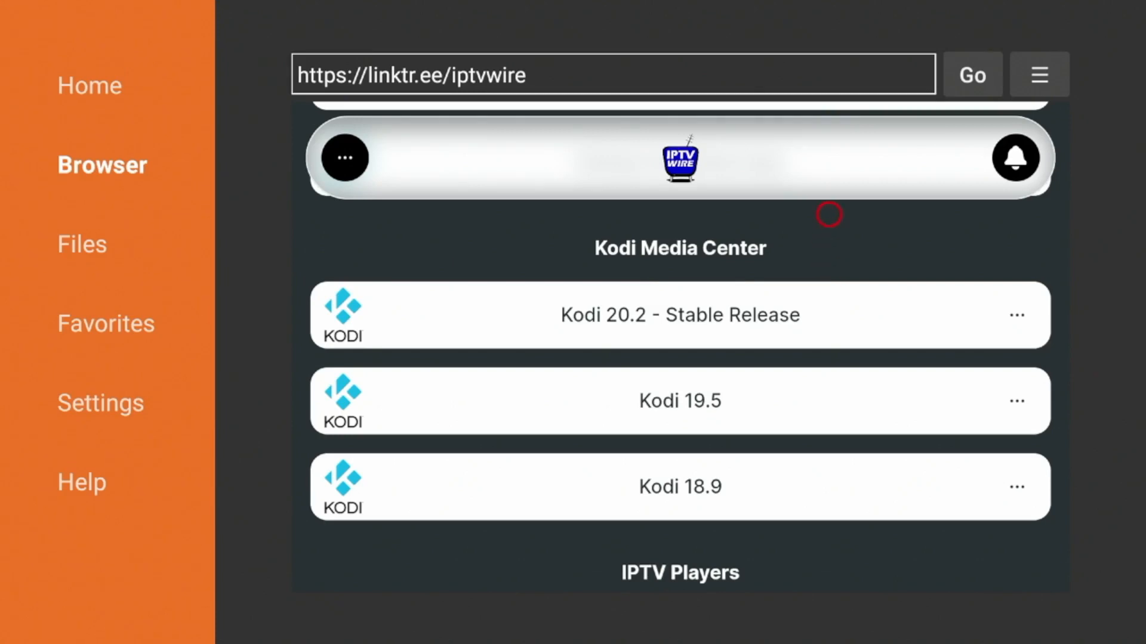
pyautogui.moveTo(719, 264)
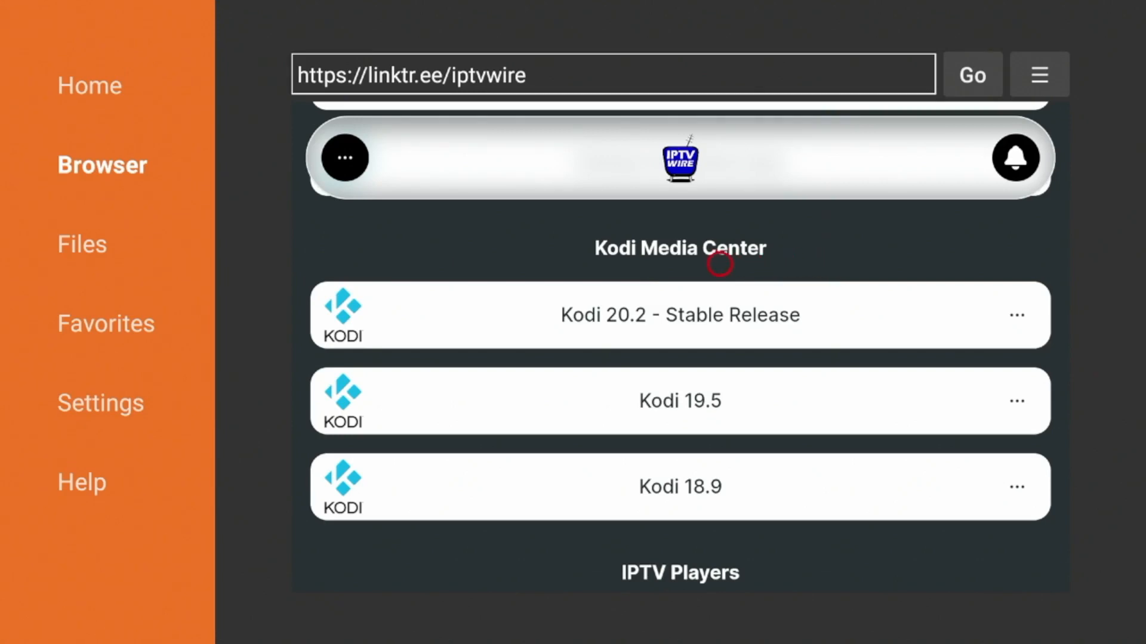
pyautogui.moveTo(788, 294)
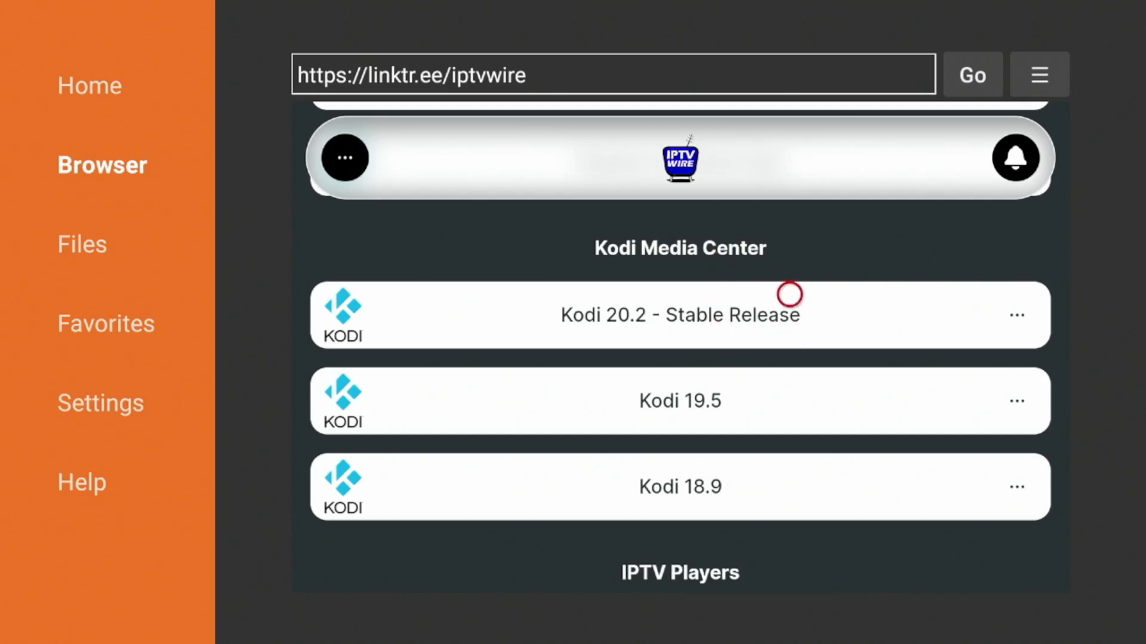
pyautogui.moveTo(788, 375)
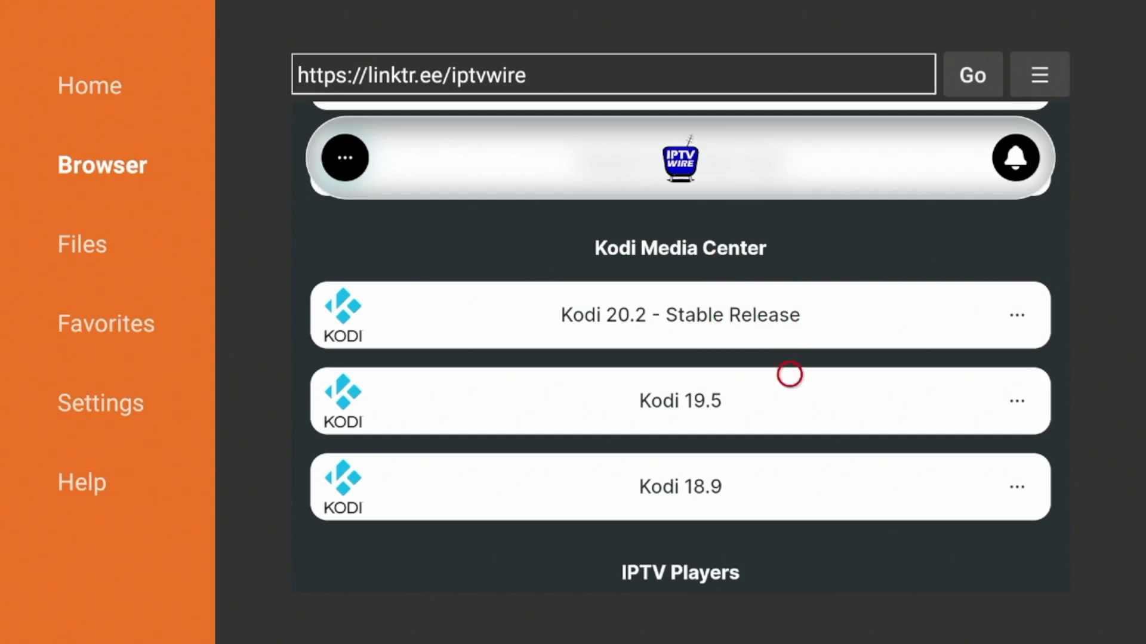
pyautogui.moveTo(788, 444)
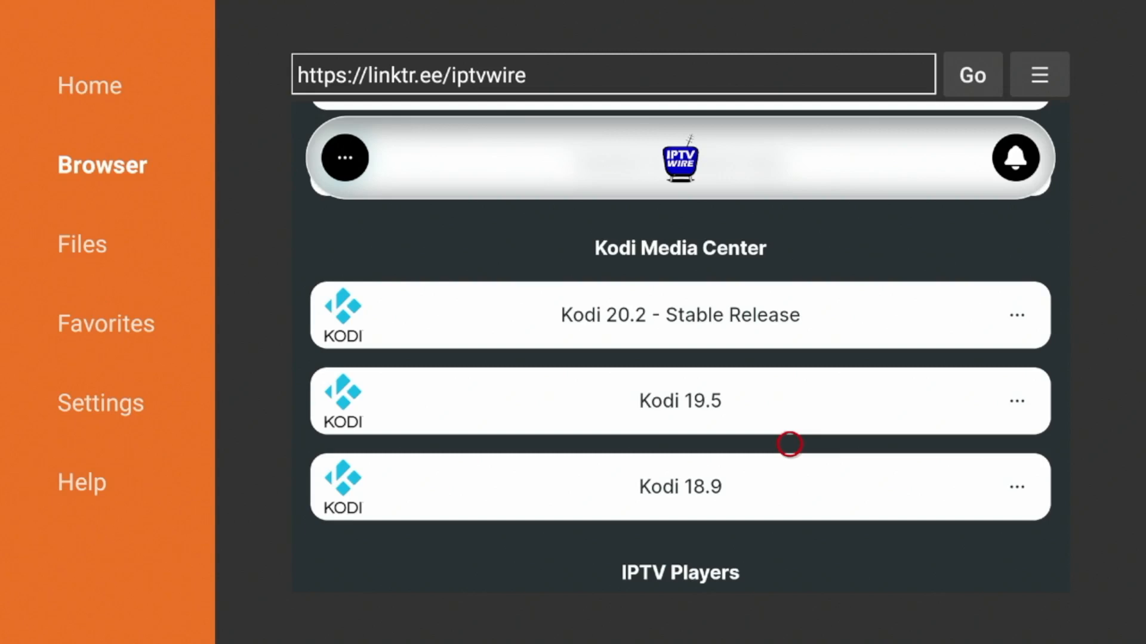
pyautogui.moveTo(838, 315)
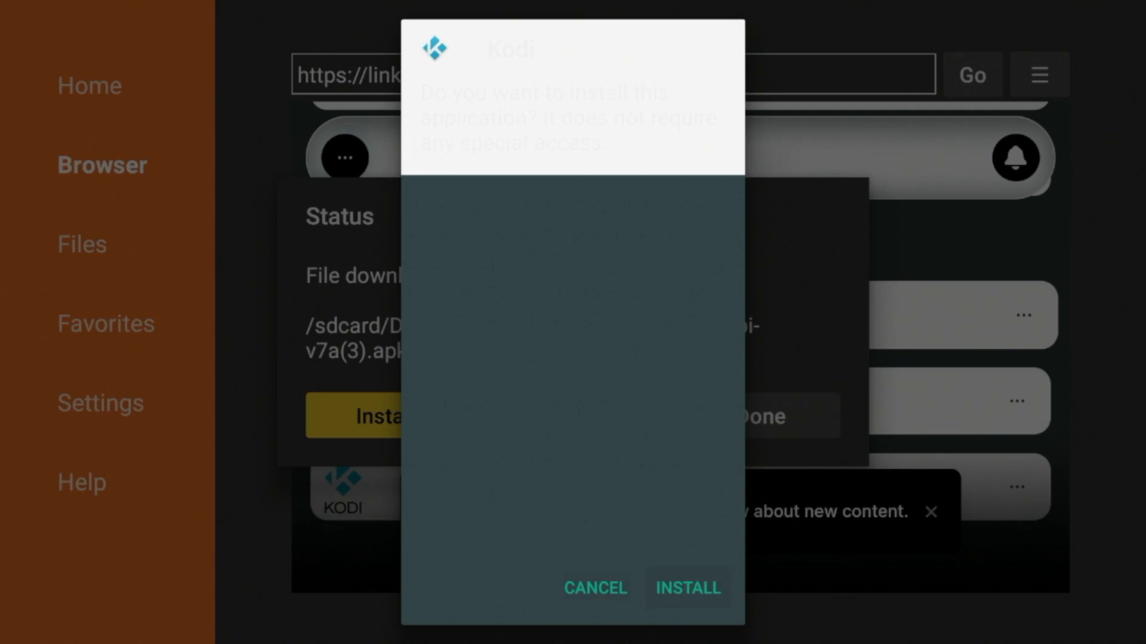
# Install Kodi, then delete its downloaded installer file and confirm.
pyautogui.click(686, 588)
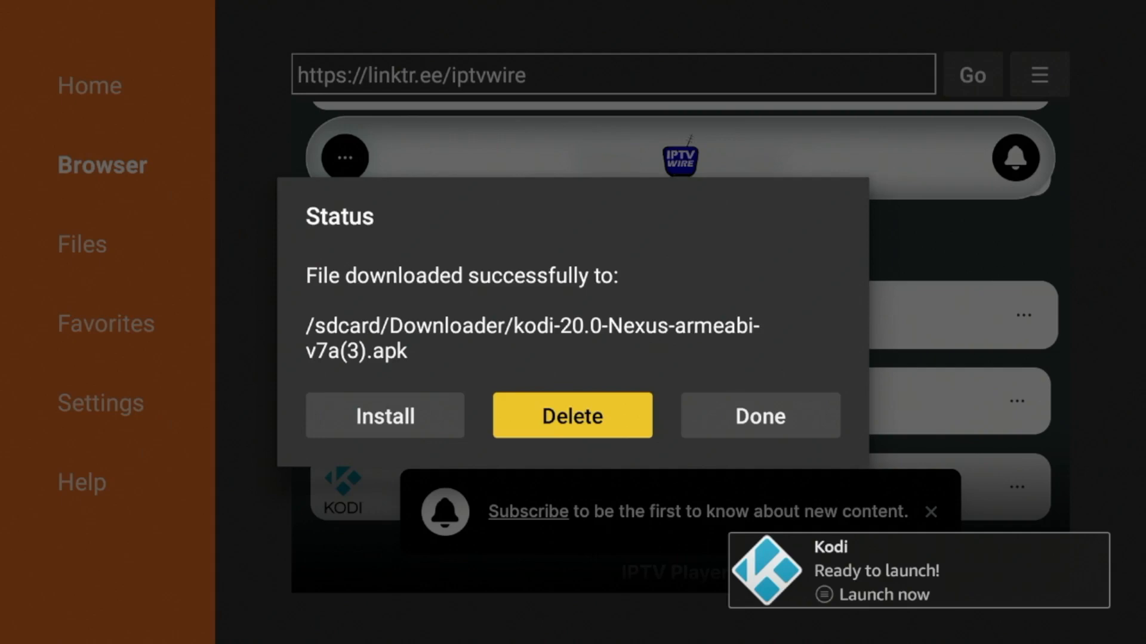
pyautogui.click(571, 416)
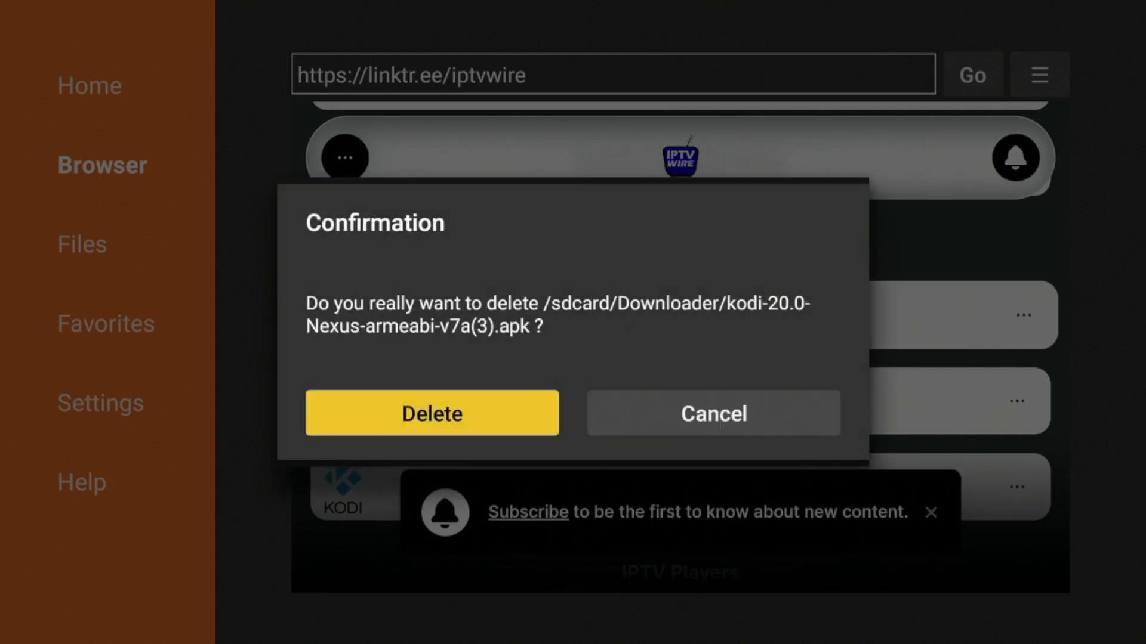
pyautogui.click(431, 412)
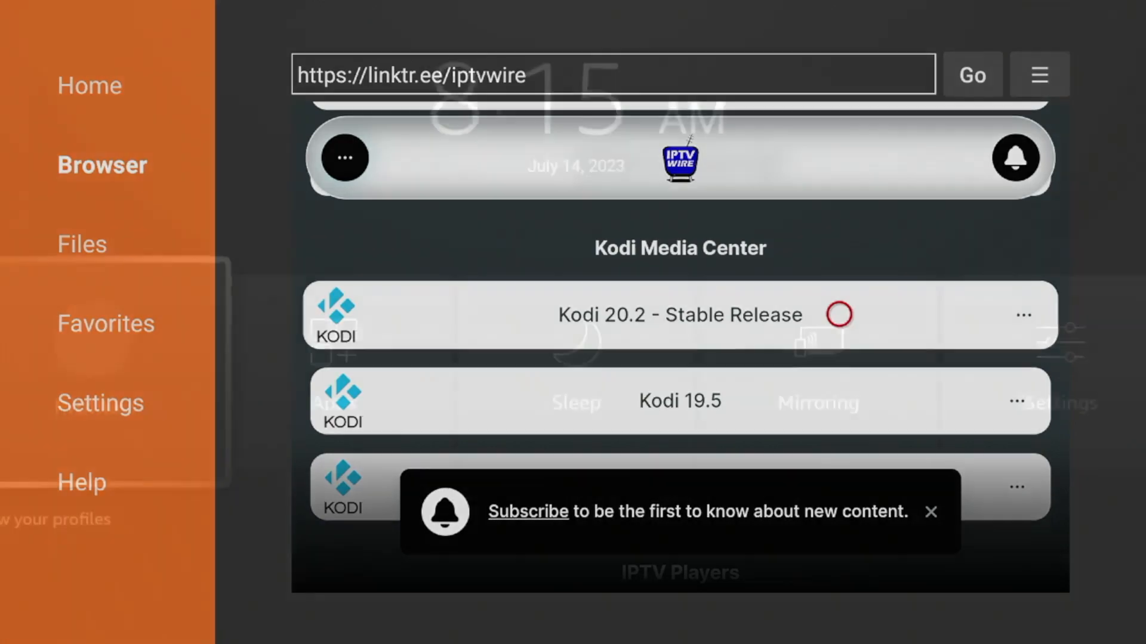
# Move Kodi to the front of Your Apps & Channels so it appears in the home row.
pyautogui.press('home')
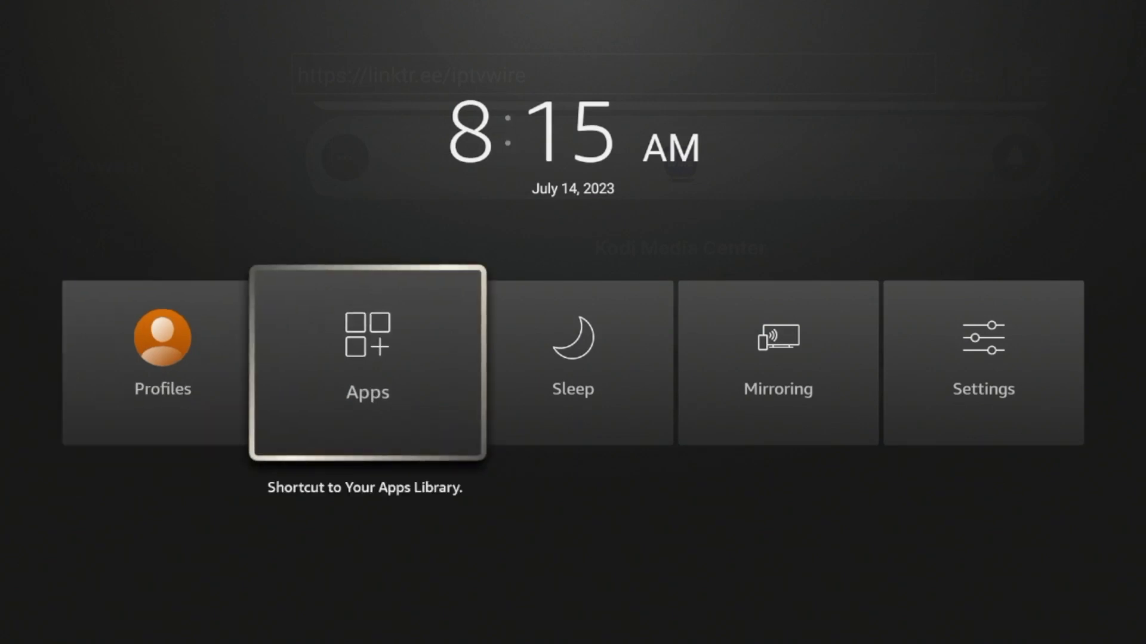
pyautogui.click(366, 363)
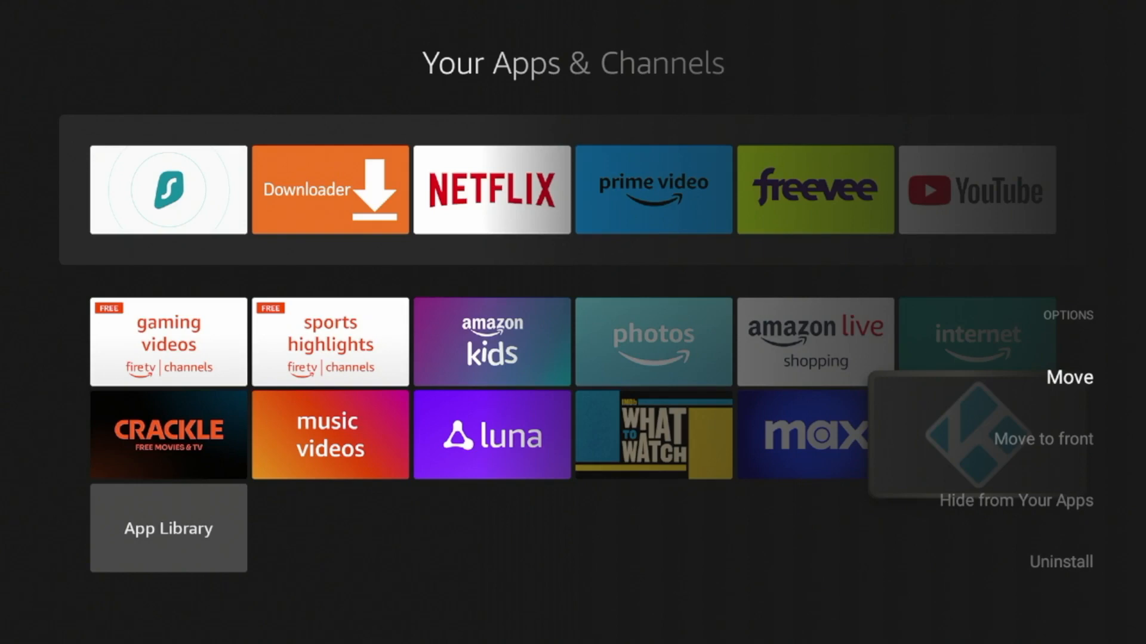
pyautogui.click(1068, 377)
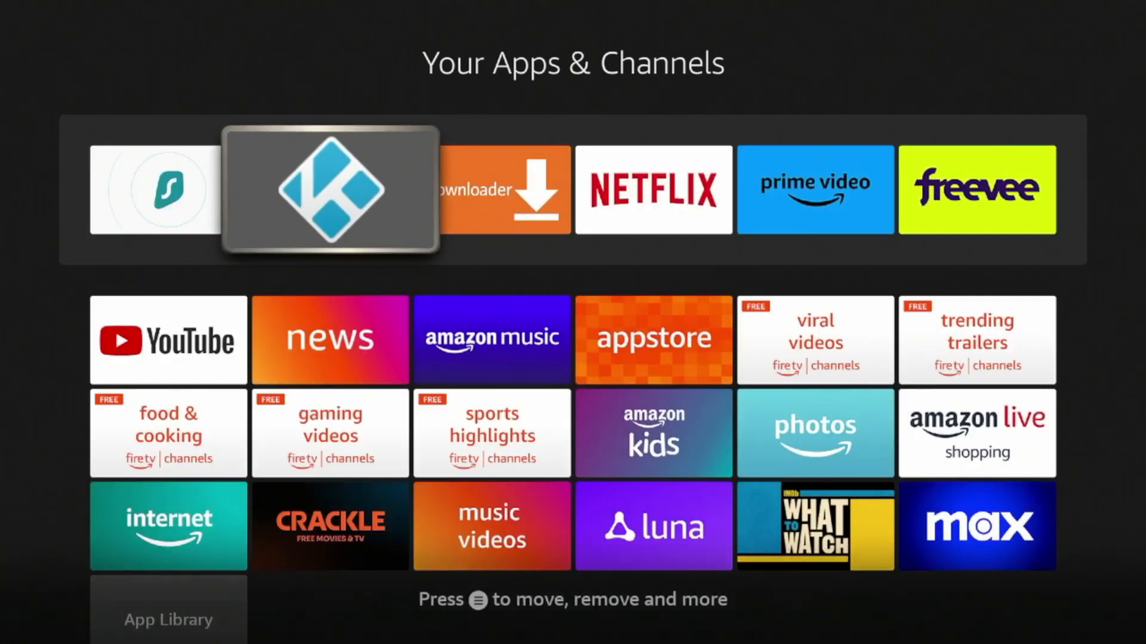
pyautogui.press('Back')
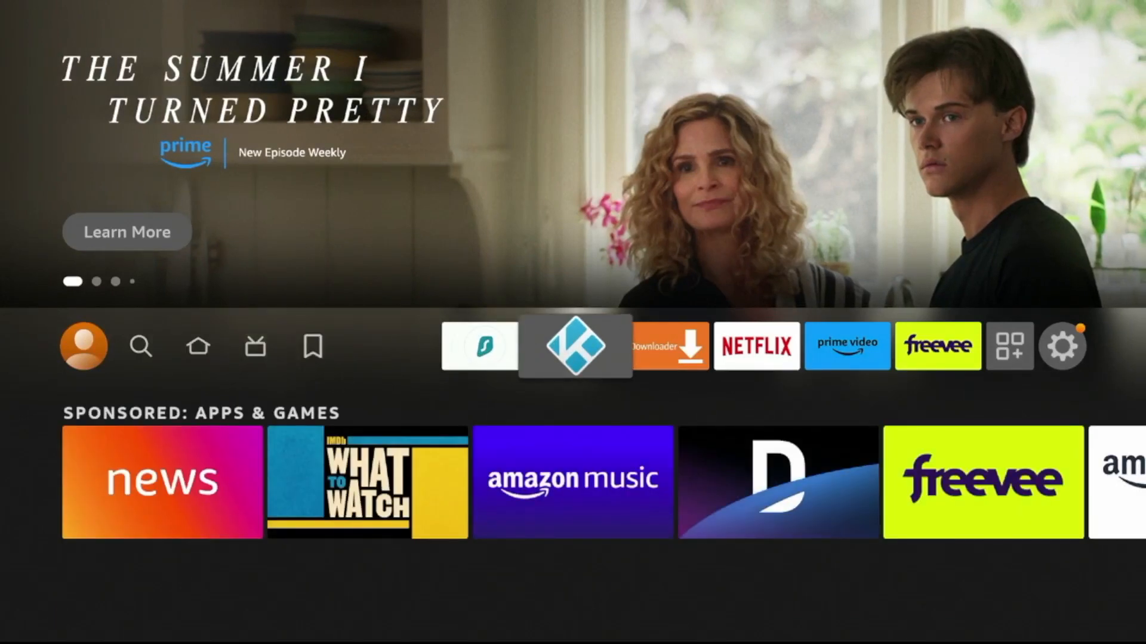
# Launch Kodi from the home row and continue past its media-access notice.
pyautogui.click(575, 346)
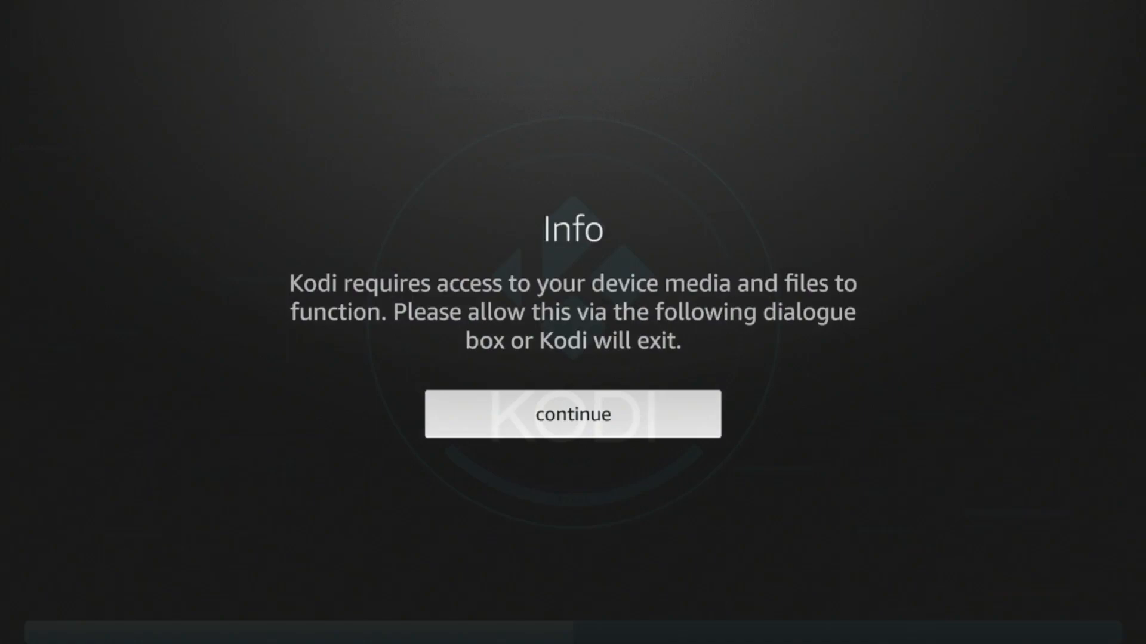
pyautogui.click(573, 414)
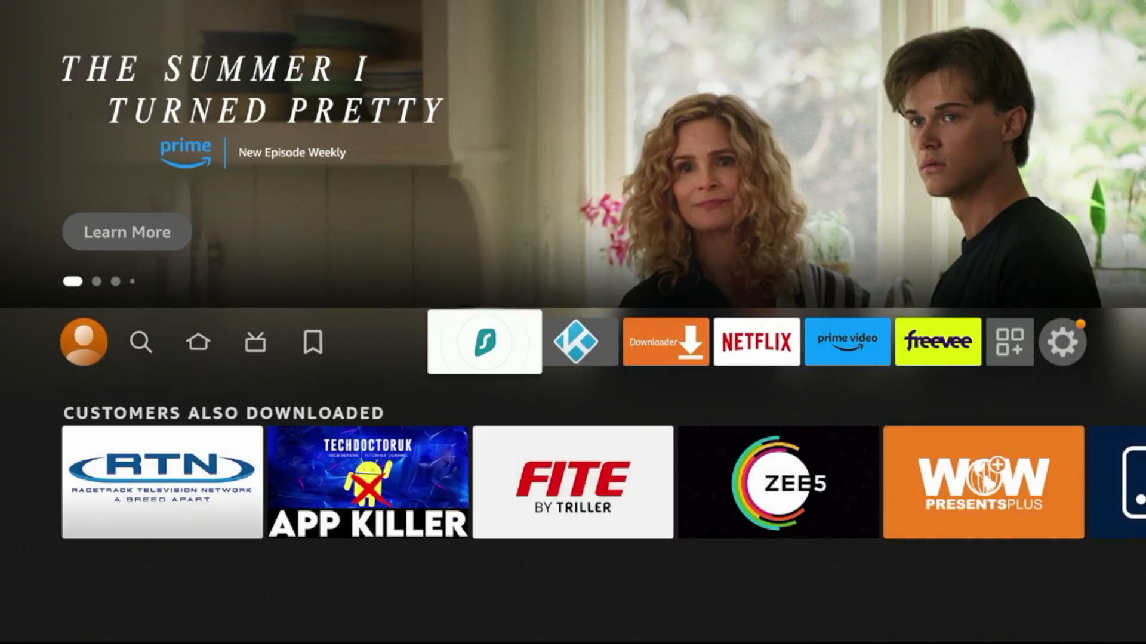
# Launch Kodi from its home-screen tile and reach its main menu with the empty library message.
pyautogui.click(484, 343)
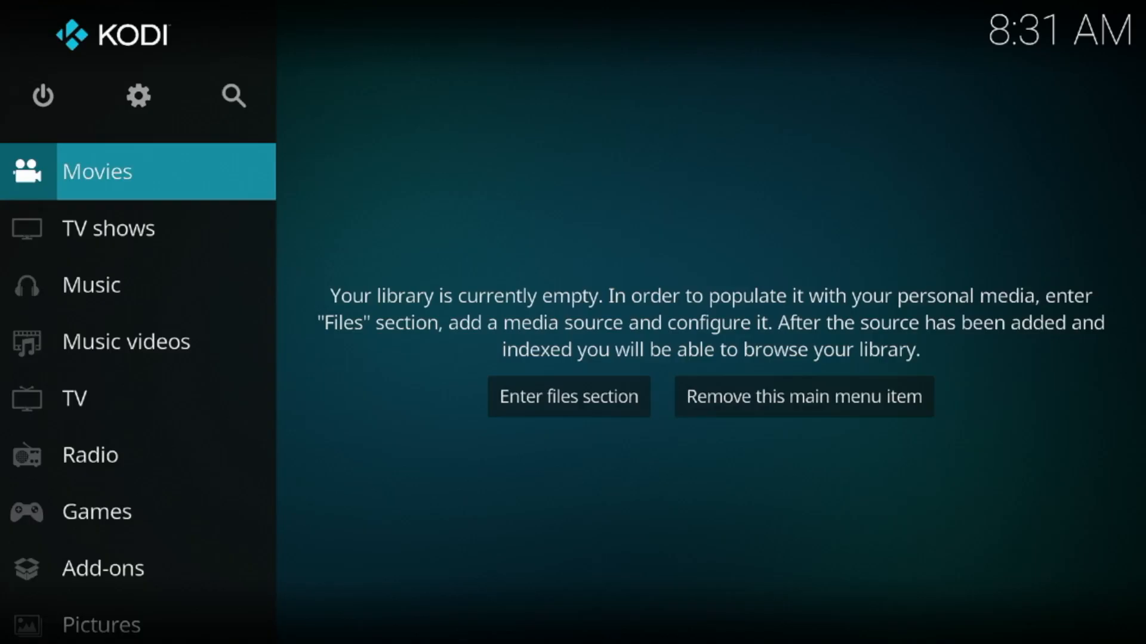
pyautogui.click(802, 396)
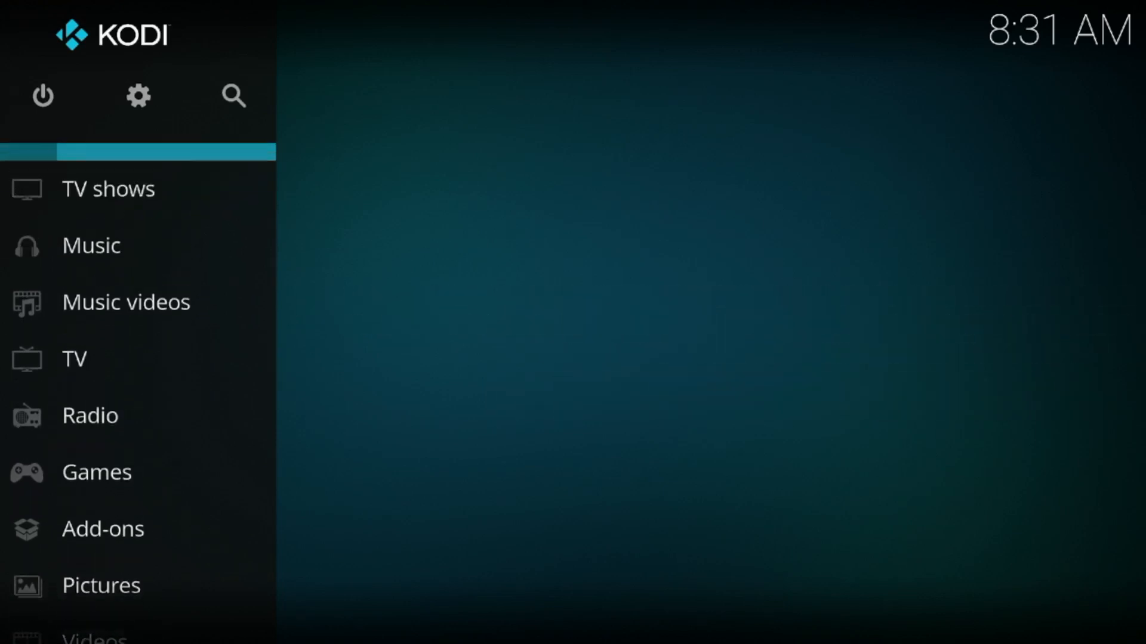